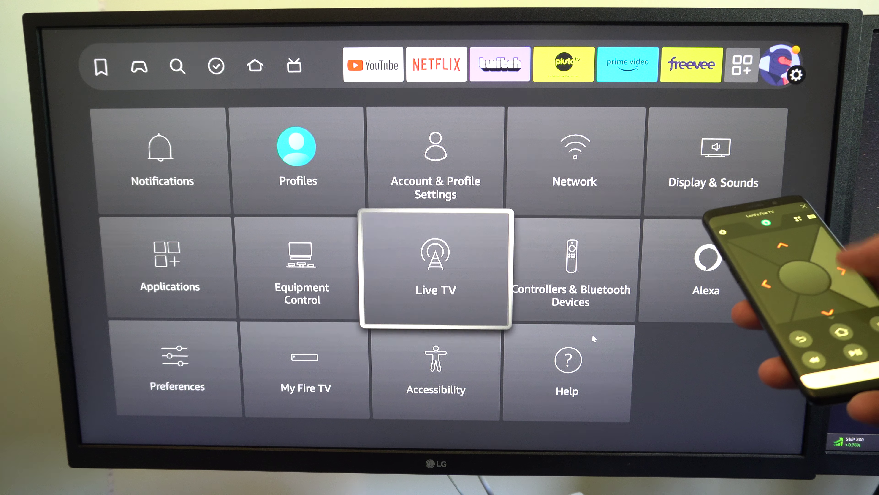
Open Controllers & Bluetooth Devices in Fire TV Settings, landing on Amazon Fire TV Remotes
{"action": "key", "text": "right"}
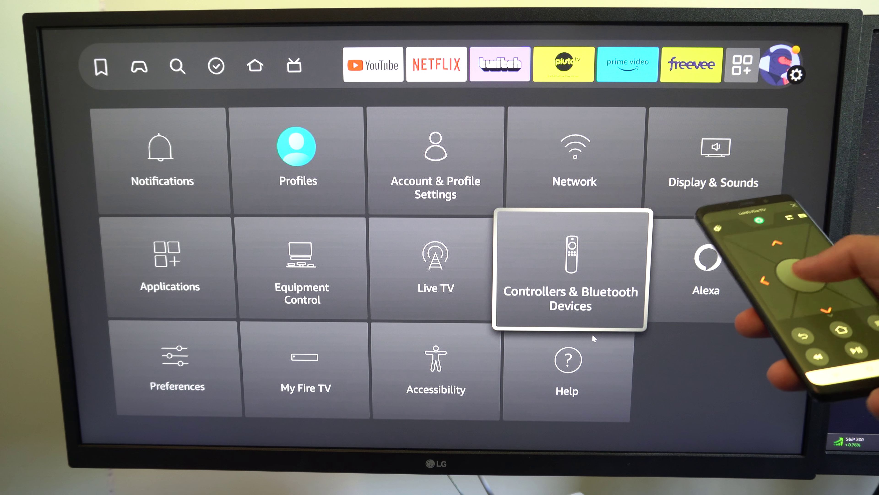
{"action": "left_click", "coordinate": [571, 266]}
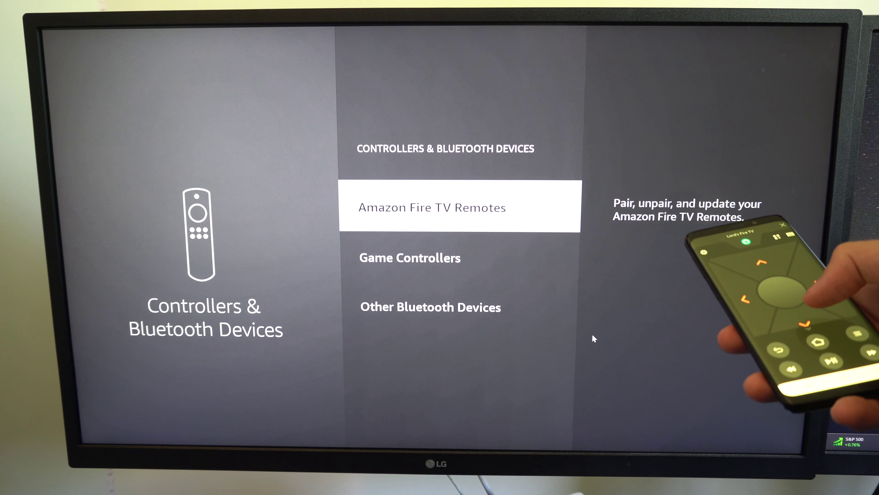